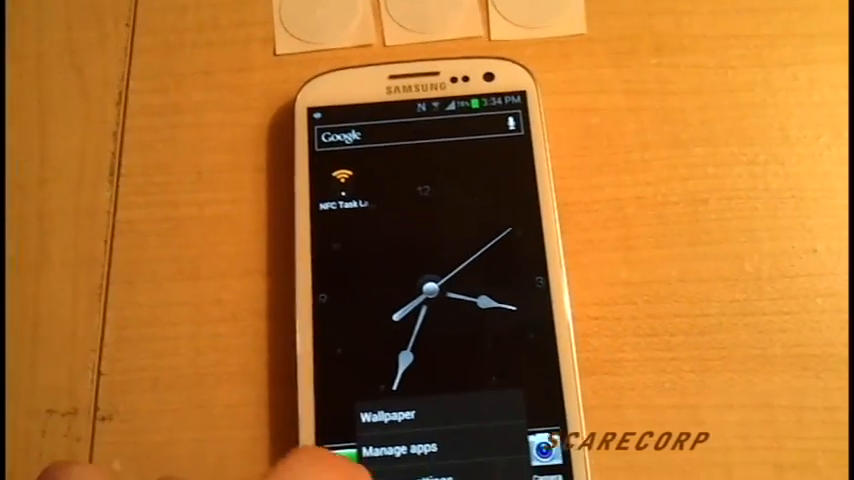
Open the phone's system Settings from the home screen menu.
{"action": "left_click", "coordinate": [393, 447]}
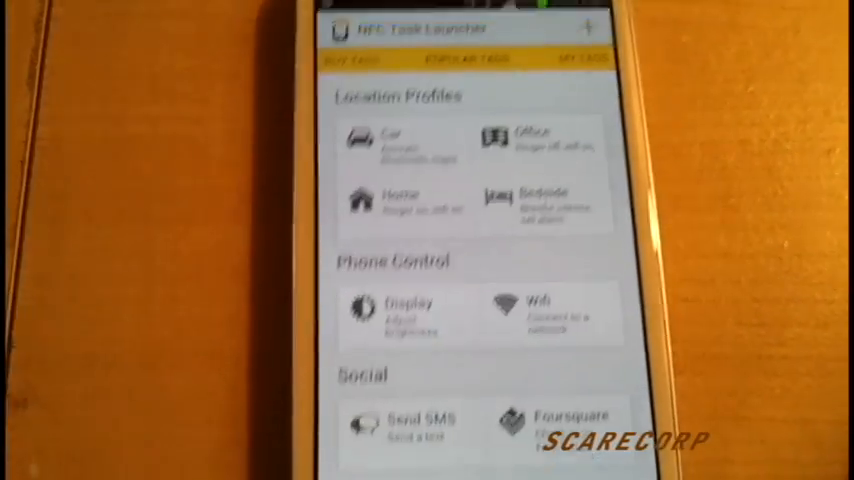
Scroll through Popular Tags to find the Home location profile.
{"action": "scroll", "scroll_direction": "down", "scroll_amount": 3}
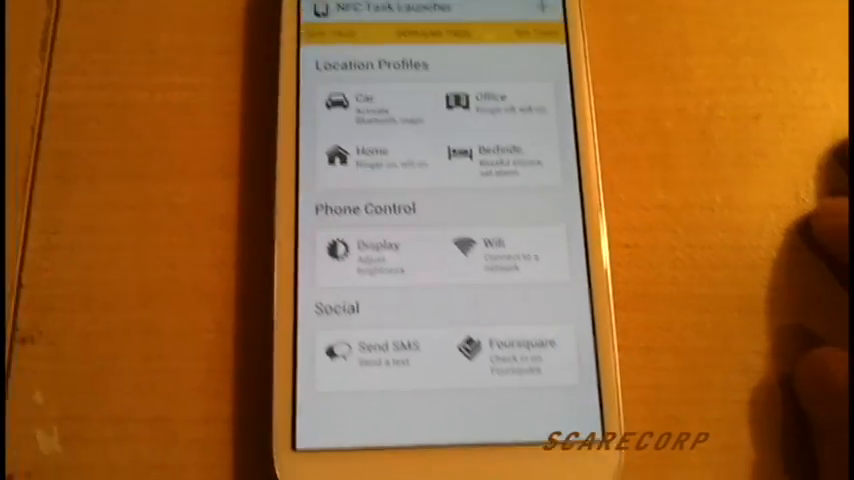
{"action": "scroll", "scroll_direction": "down", "scroll_amount": 3}
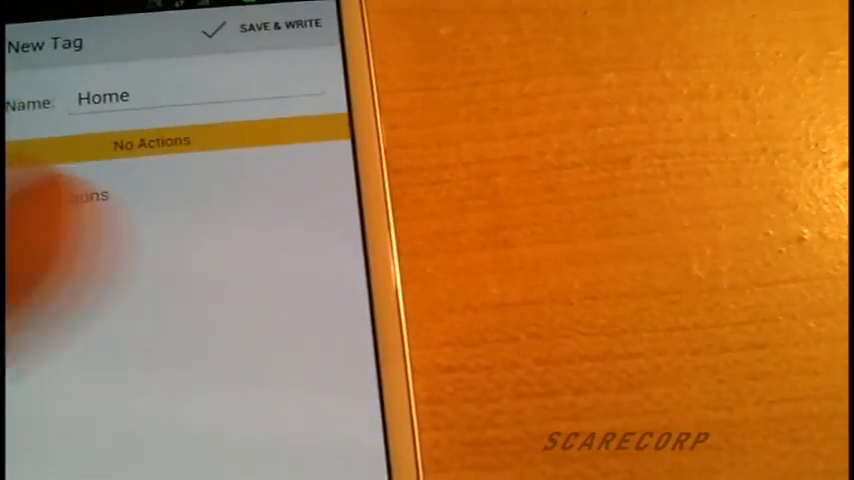
Add actions to the Home tag, review ring volume, media volume and alarm, then close.
{"action": "left_click", "coordinate": [150, 142]}
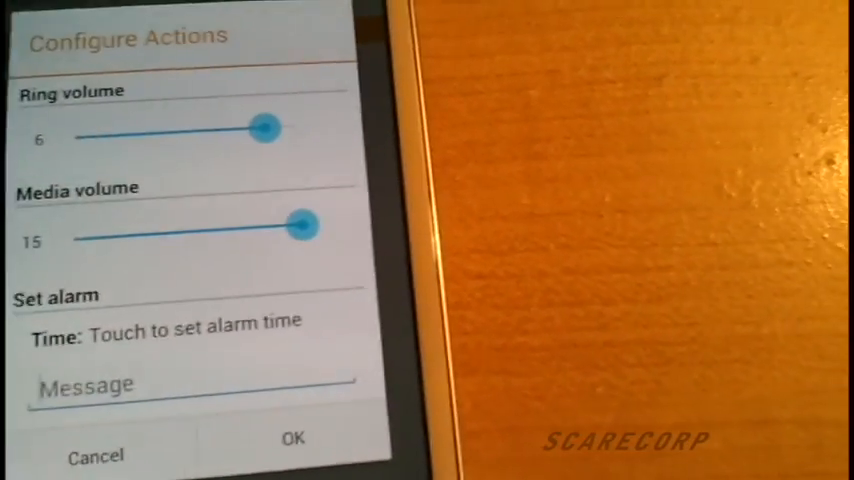
{"action": "left_click", "coordinate": [293, 437]}
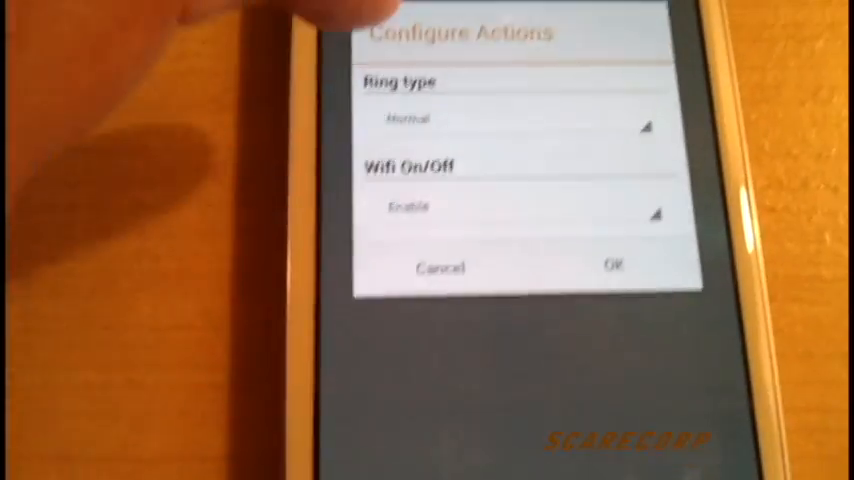
Set Wi-Fi On/Off to Toggle and save and write the Office tag.
{"action": "left_click", "coordinate": [510, 120]}
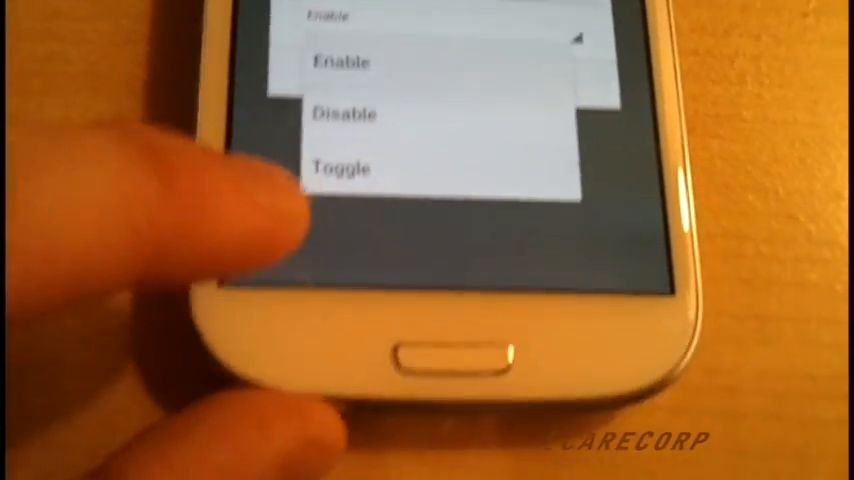
{"action": "left_click", "coordinate": [341, 168]}
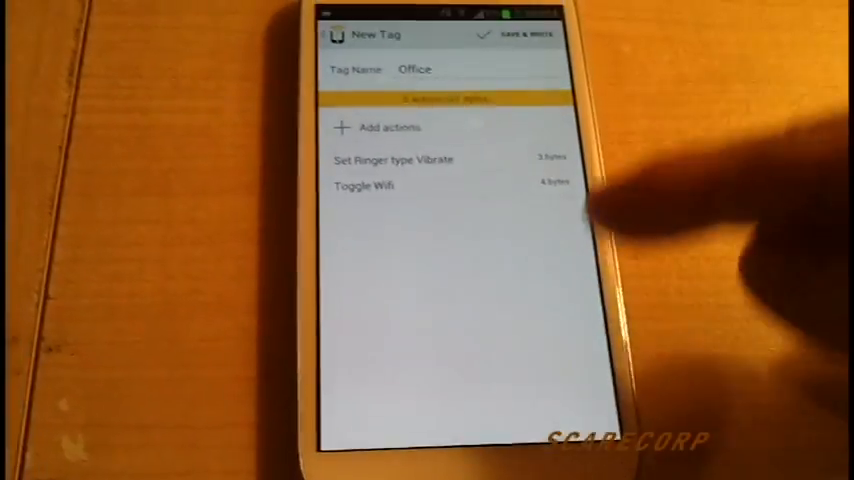
{"action": "left_click", "coordinate": [525, 36]}
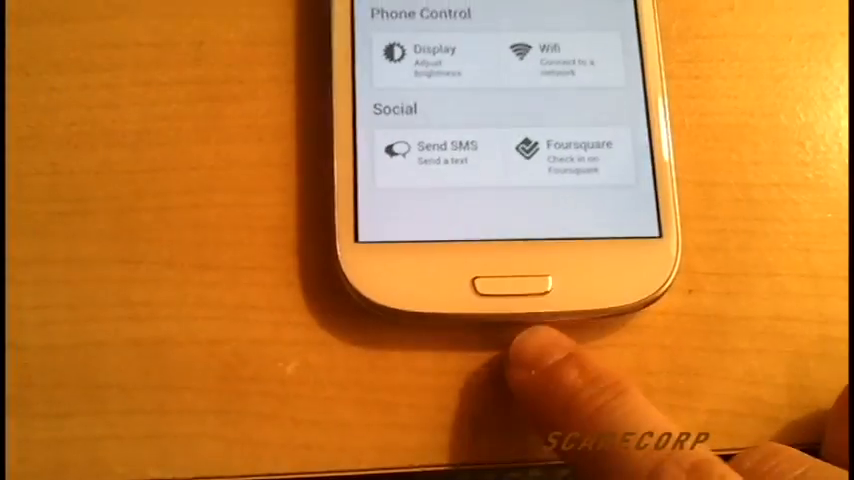
{"action": "left_click", "coordinate": [516, 285]}
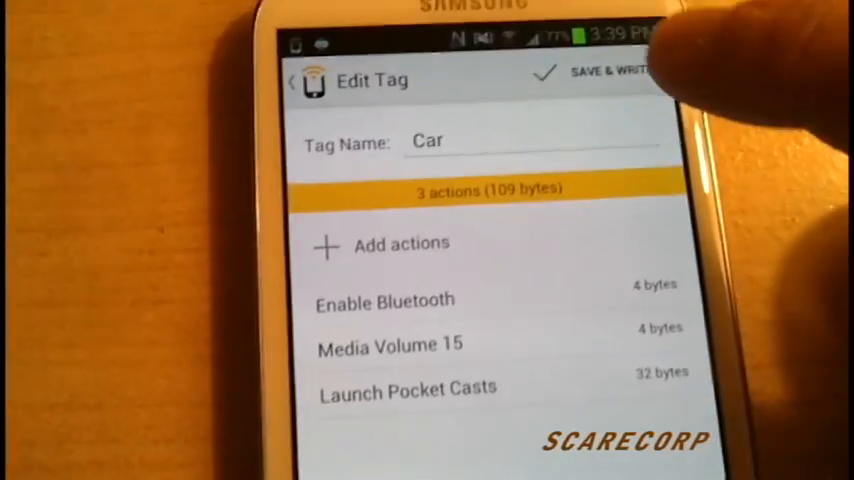
Save and write the Car tag to the sticker, then confirm Write Finished.
{"action": "left_click", "coordinate": [600, 72]}
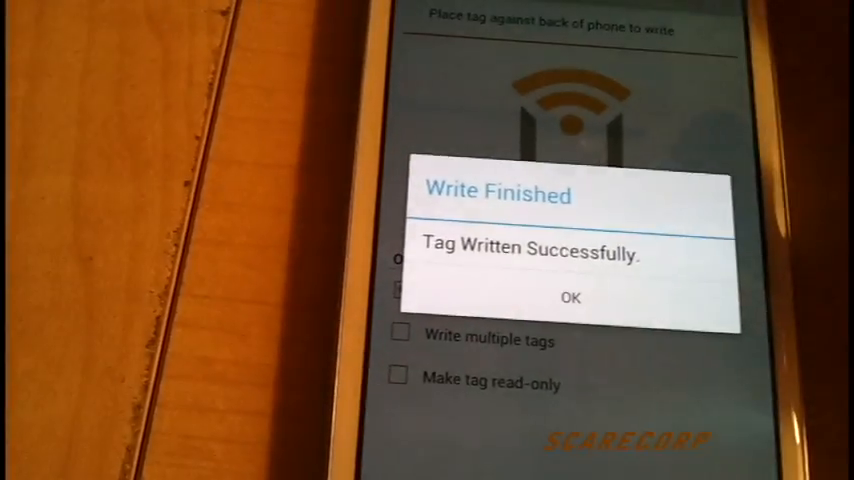
{"action": "left_click", "coordinate": [571, 298]}
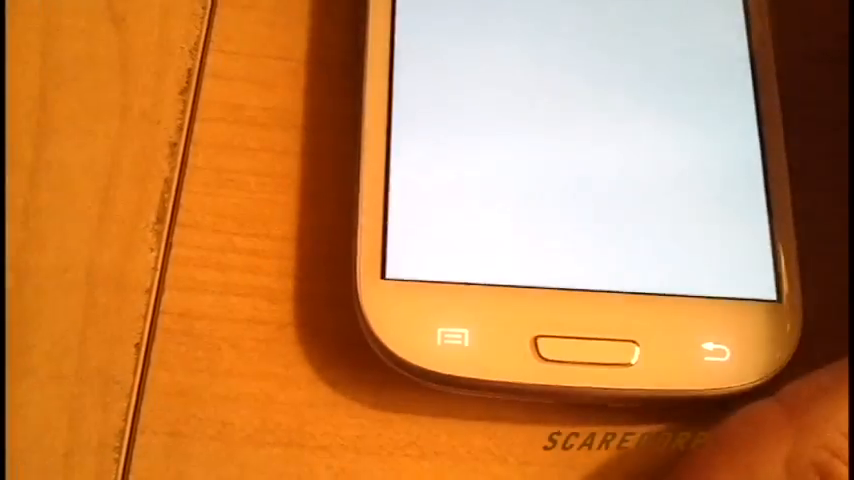